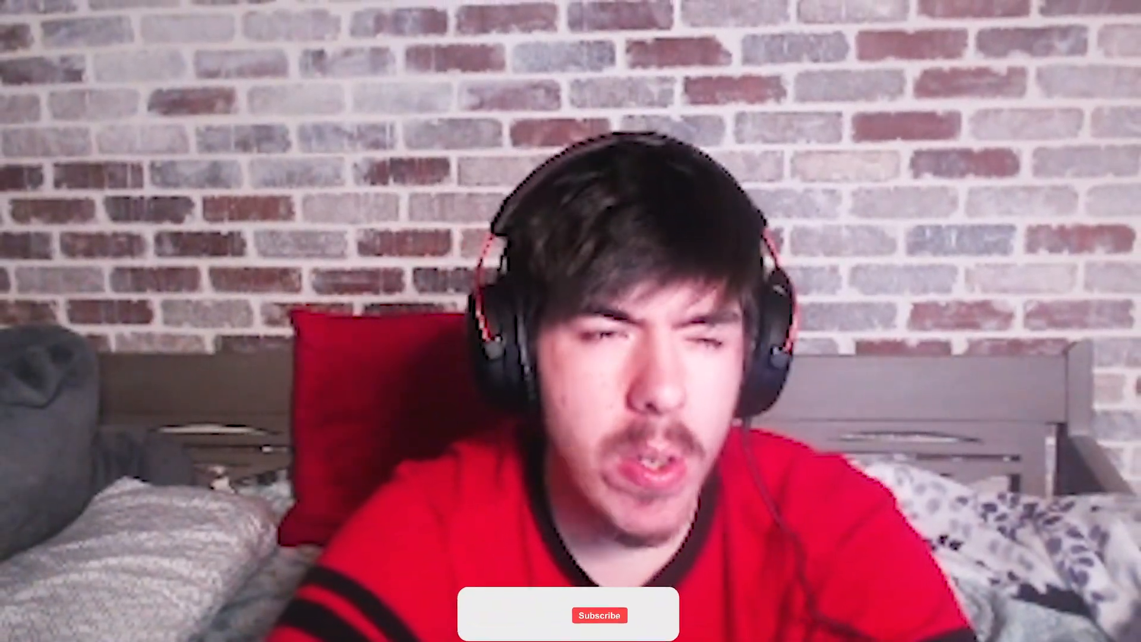
left_click(488, 615)
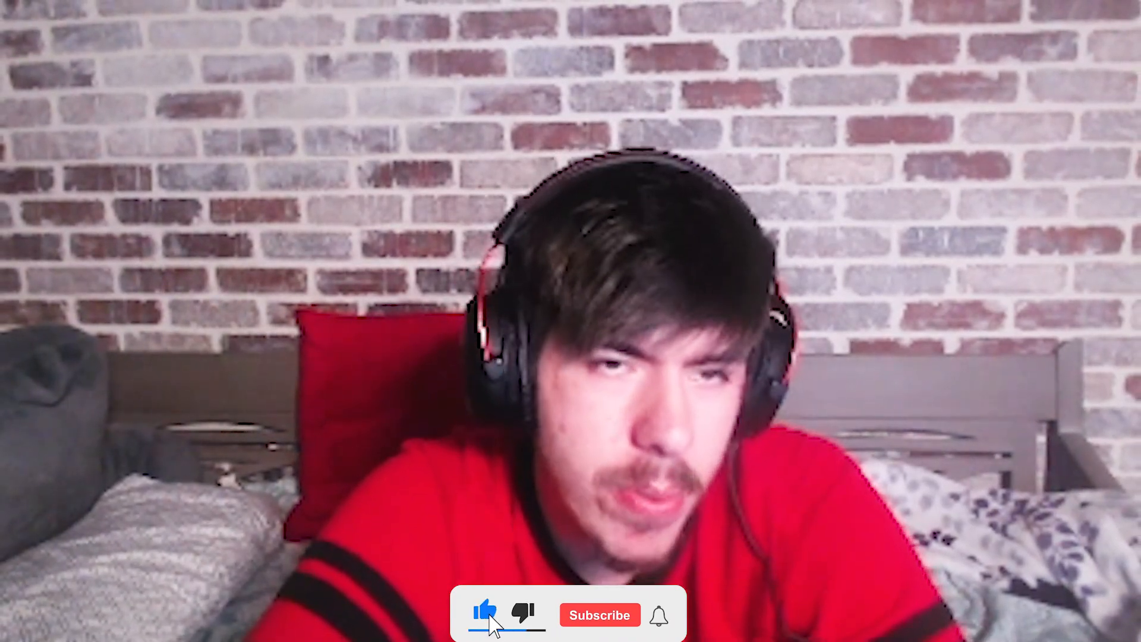
left_click(599, 614)
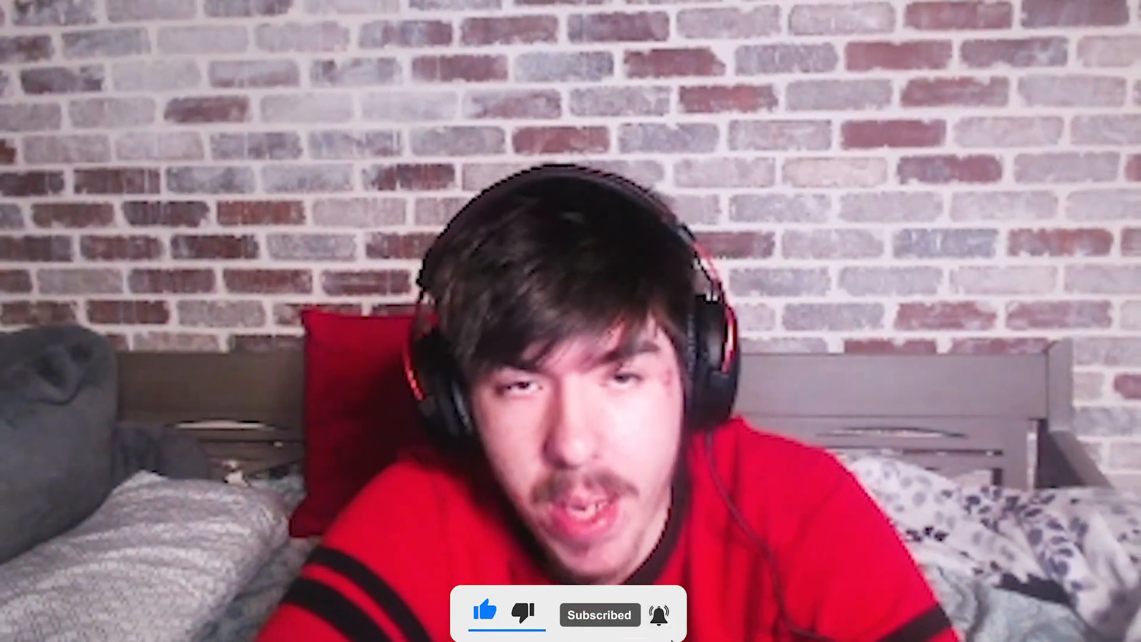